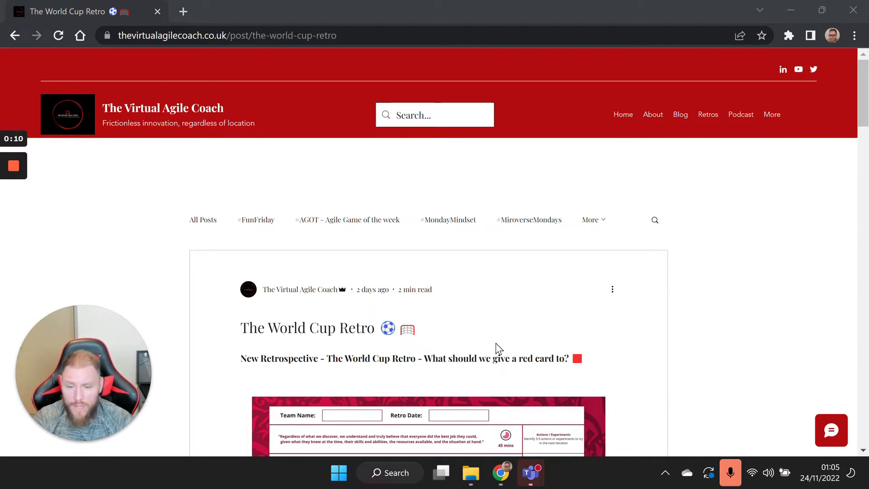
- Download the World Cup 2022 Retro blank templates zip from the blog's Google Drive link
{"action": "scroll", "scroll_direction": "down", "scroll_amount": 3}
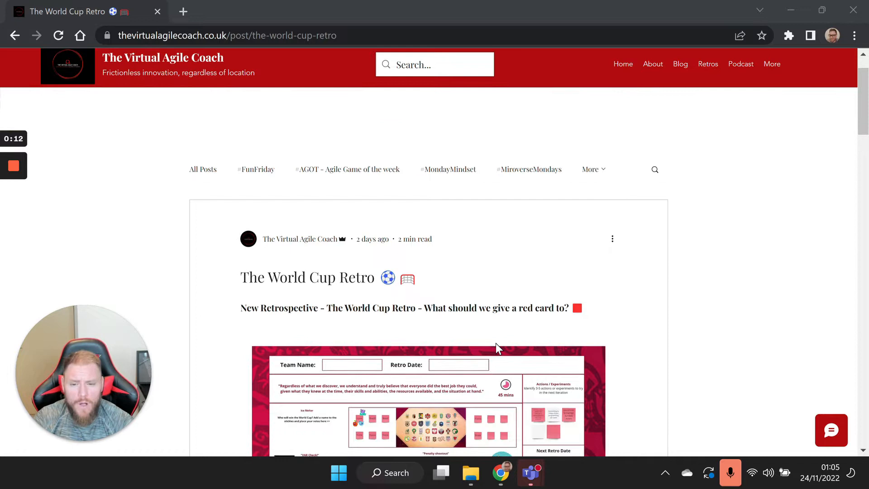
{"action": "scroll", "scroll_direction": "down", "scroll_amount": 3}
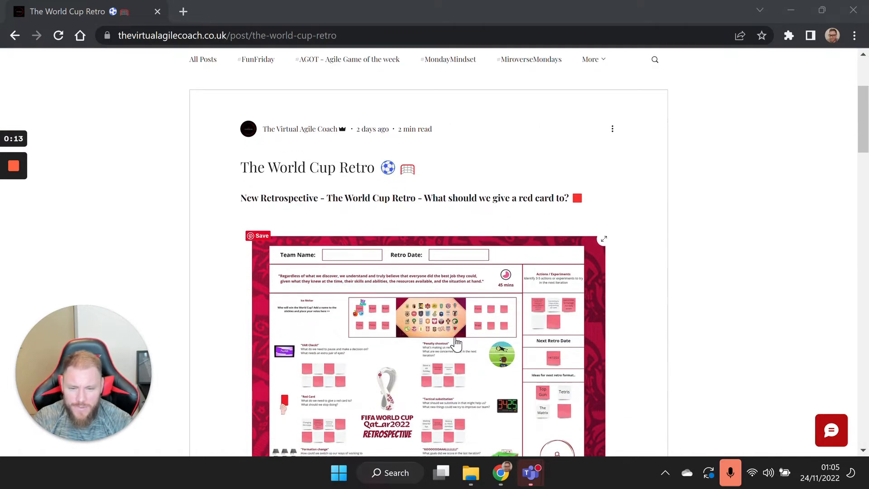
{"action": "scroll", "scroll_direction": "down", "scroll_amount": 3}
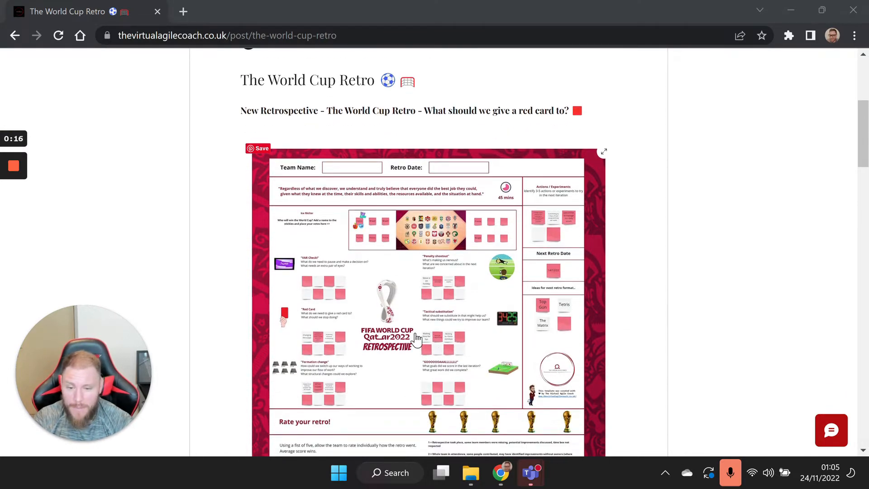
{"action": "scroll", "scroll_direction": "down", "scroll_amount": 3}
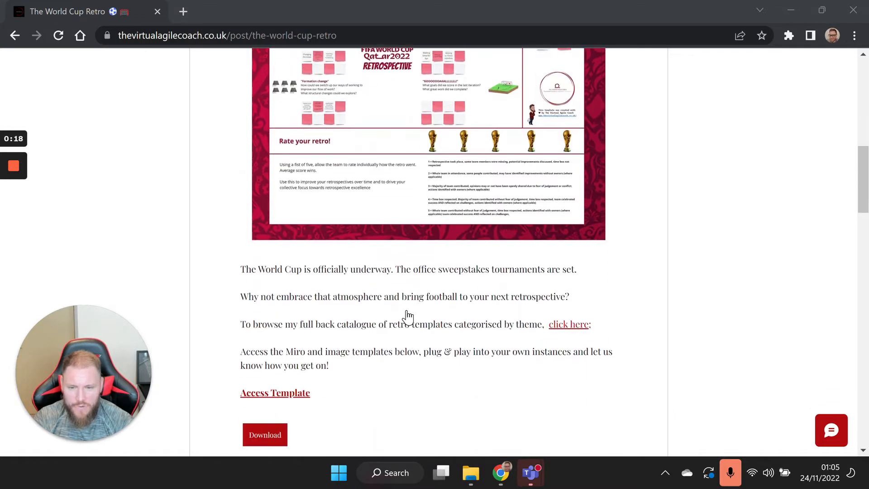
{"action": "scroll", "scroll_direction": "down", "scroll_amount": 3}
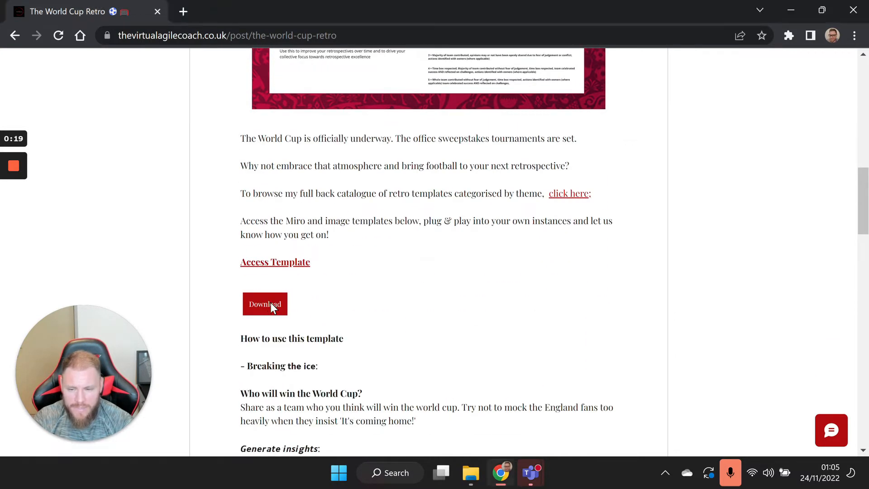
{"action": "left_click", "coordinate": [264, 303]}
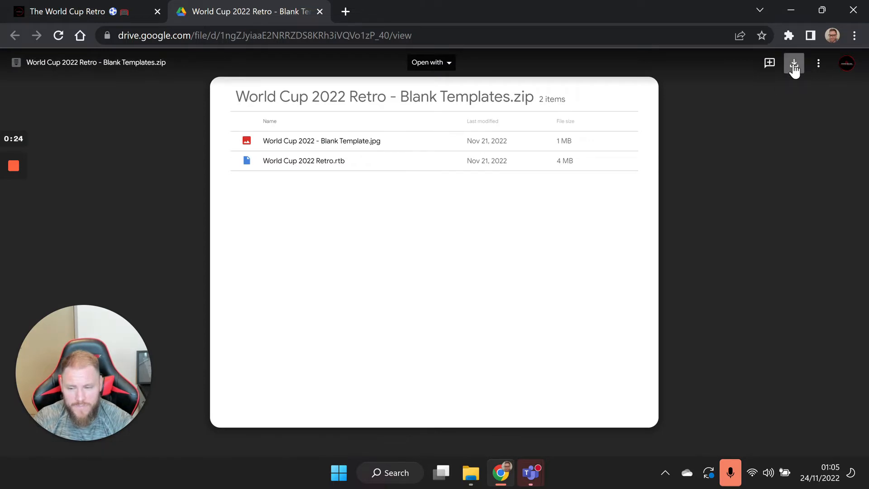
{"action": "left_click", "coordinate": [793, 62]}
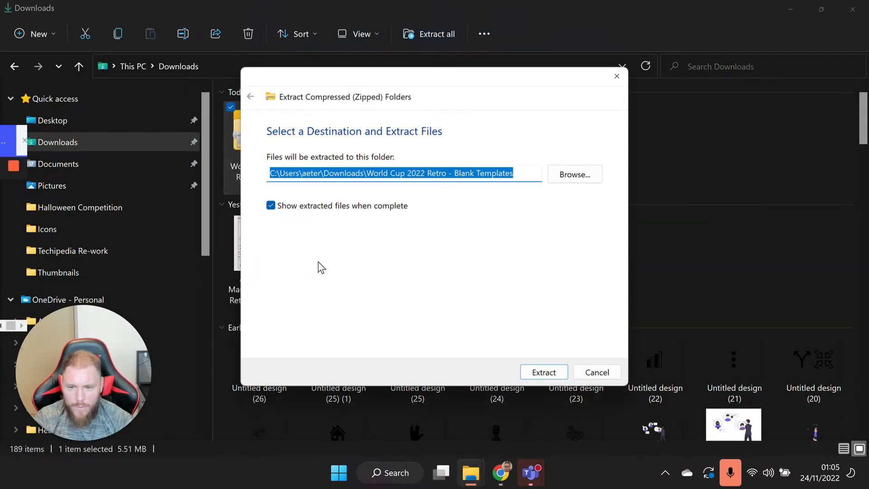
- Extract the templates zip to its default folder, revealing the JPG template and RTB file
{"action": "left_click", "coordinate": [543, 372]}
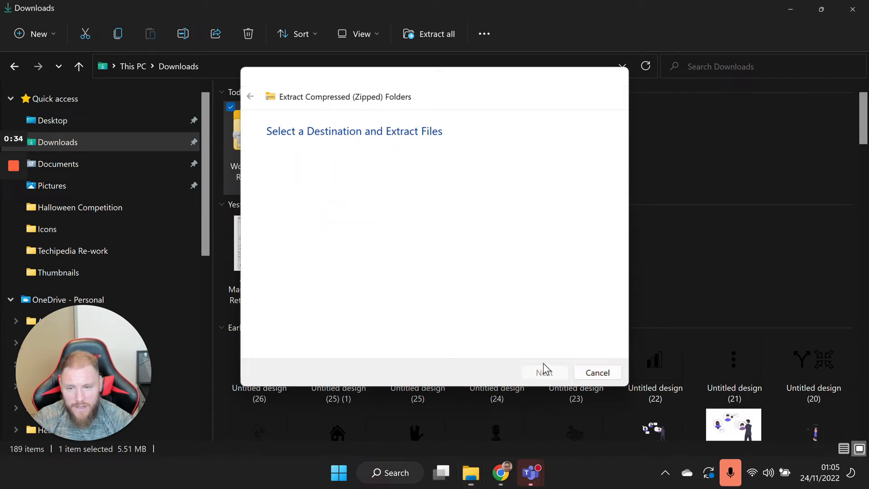
{"action": "left_click", "coordinate": [543, 372]}
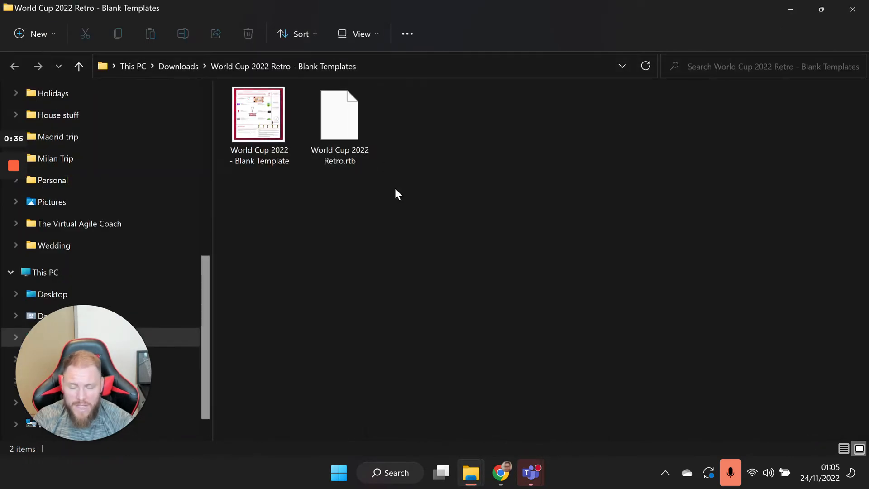
{"action": "left_click", "coordinate": [258, 114]}
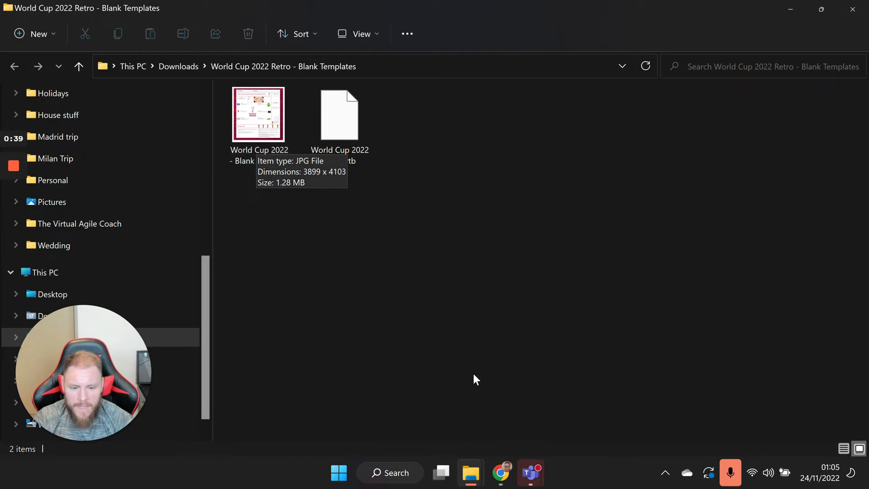
{"action": "left_click", "coordinate": [529, 472]}
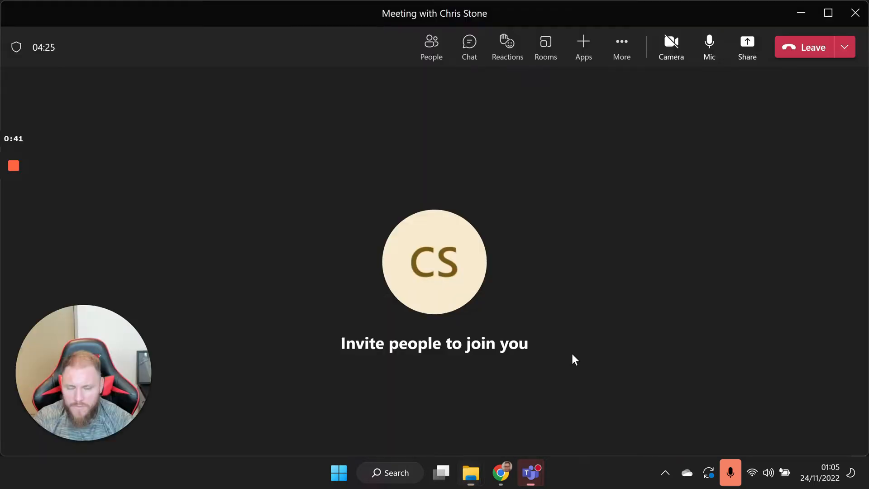
{"action": "mouse_move", "coordinate": [747, 47]}
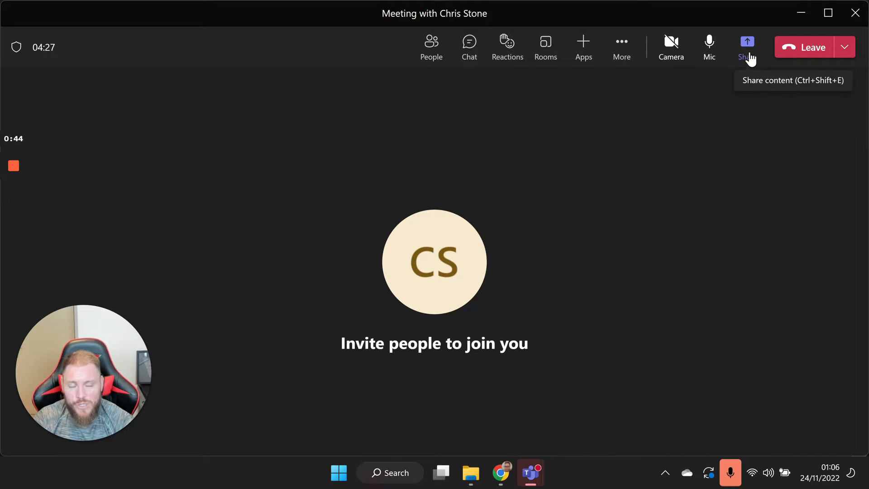
- Share Microsoft Whiteboard in the Teams meeting
{"action": "left_click", "coordinate": [746, 46]}
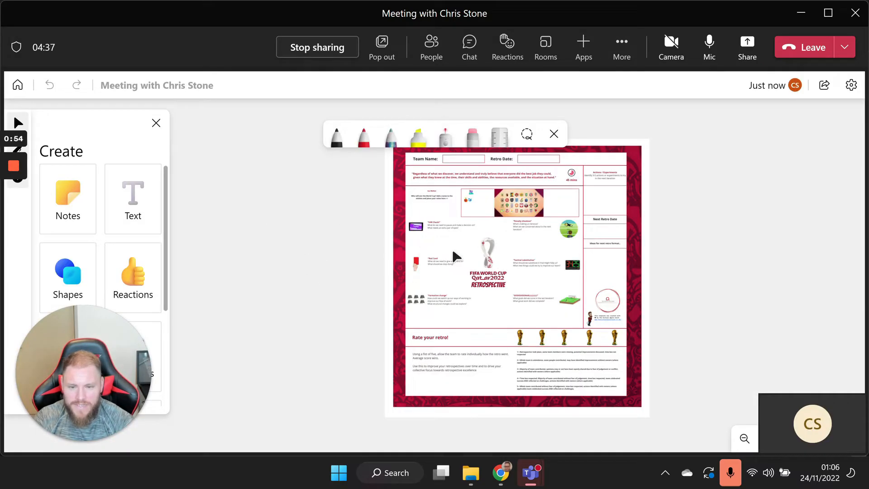
{"action": "mouse_move", "coordinate": [519, 299]}
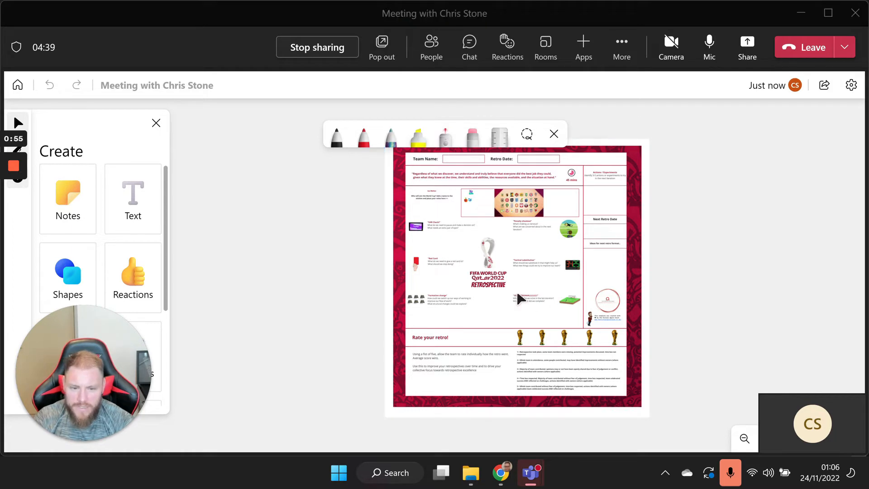
{"action": "mouse_move", "coordinate": [168, 245]}
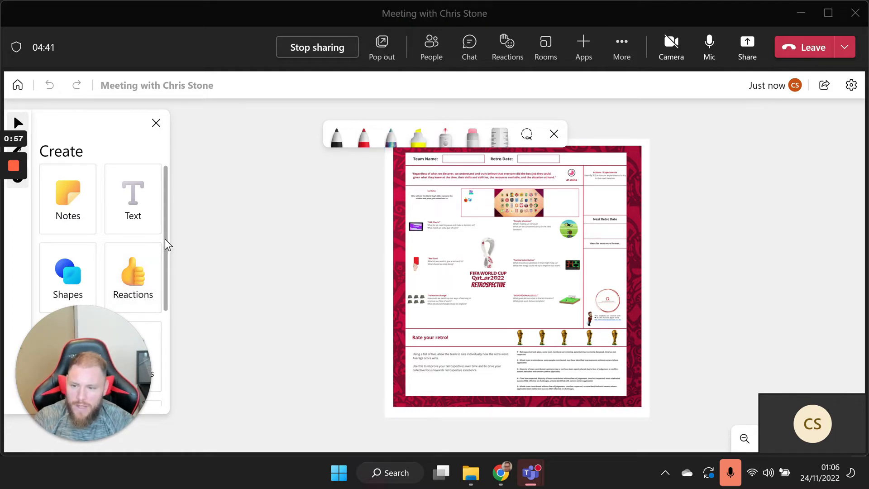
- Choose Images from the Whiteboard Create panel
{"action": "scroll", "scroll_direction": "down", "scroll_amount": 3}
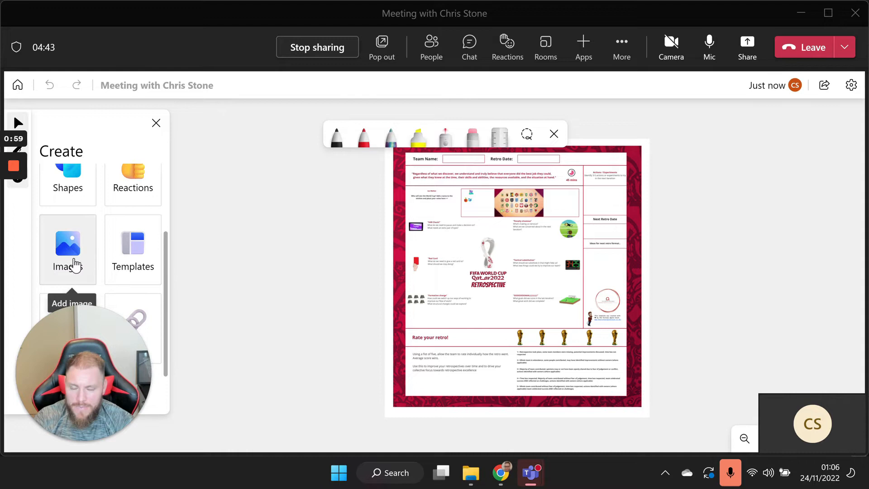
{"action": "left_click", "coordinate": [67, 249]}
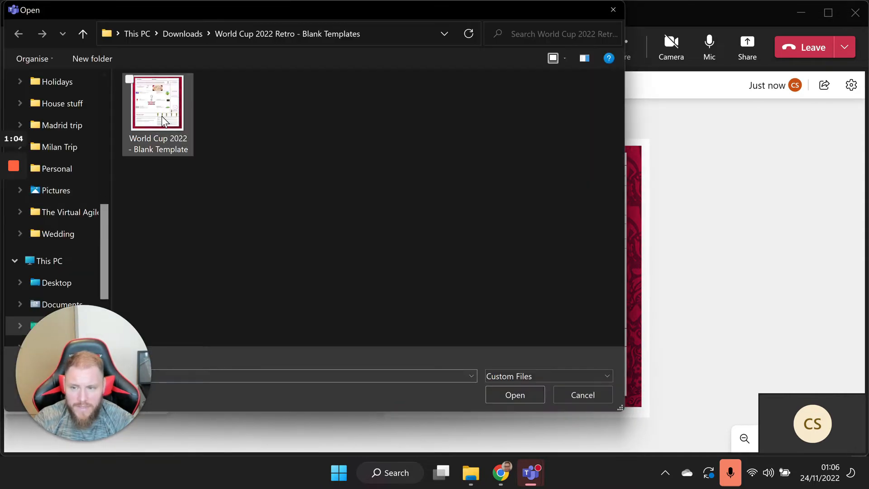
- Insert 'World Cup 2022 - Blank Template' from the device onto the board
{"action": "left_click", "coordinate": [157, 104]}
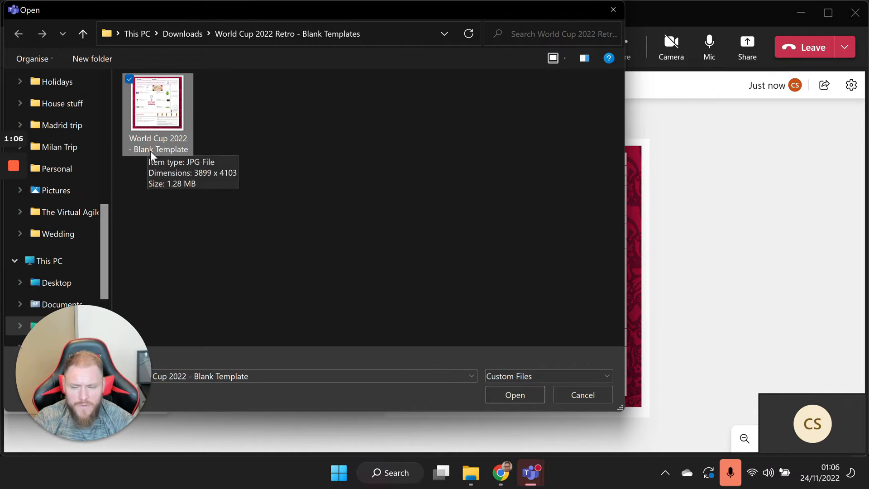
{"action": "left_click", "coordinate": [513, 394]}
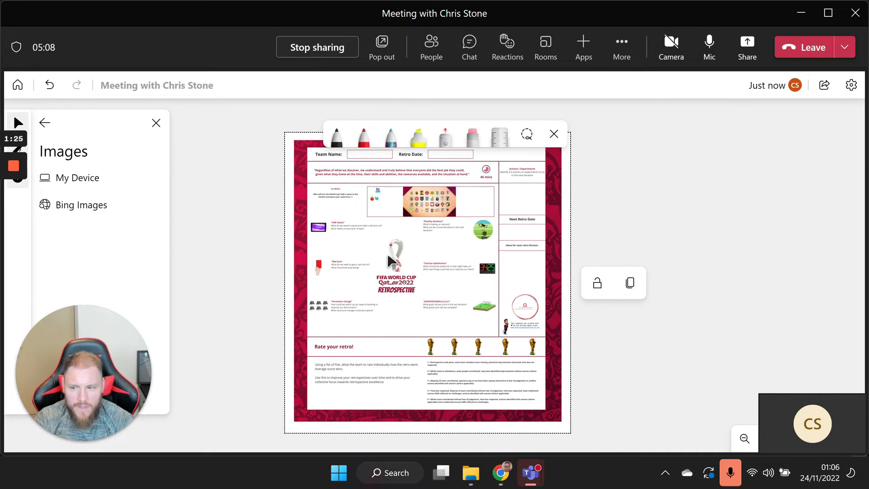
- Add yellow sticky notes onto the World Cup retro template image
{"action": "left_click", "coordinate": [45, 122]}
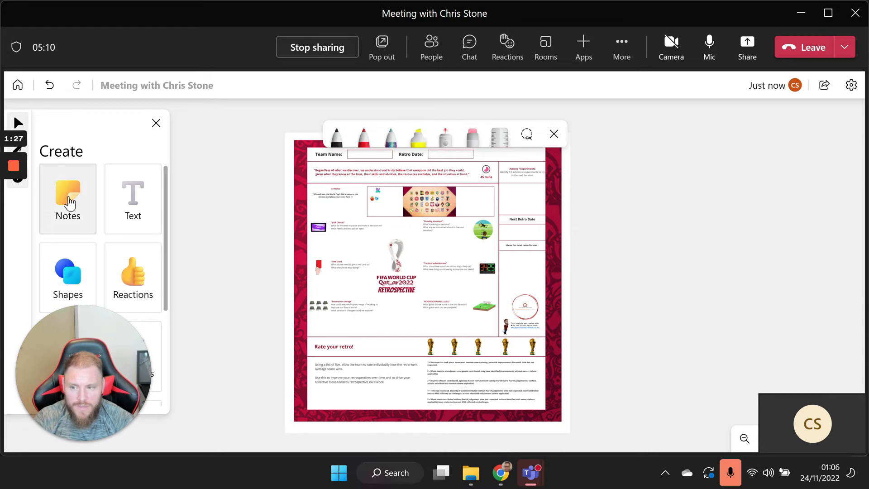
{"action": "left_click", "coordinate": [67, 197]}
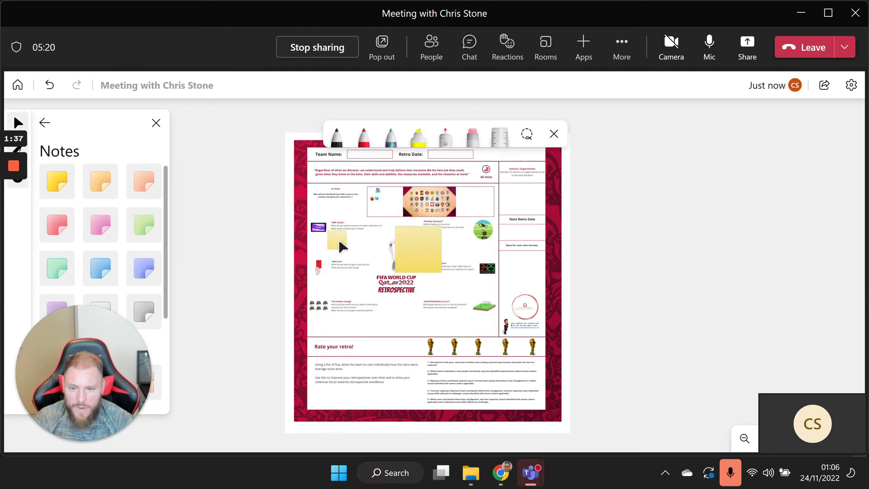
{"action": "left_click", "coordinate": [403, 240]}
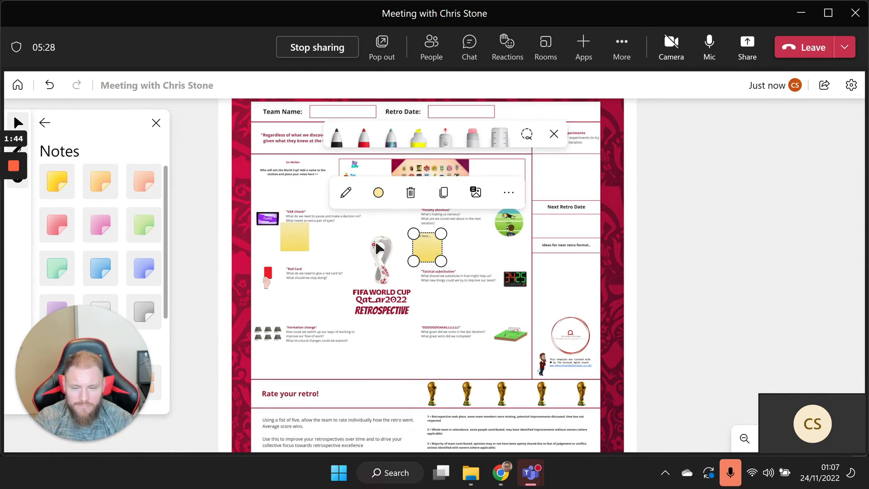
{"action": "mouse_move", "coordinate": [437, 265]}
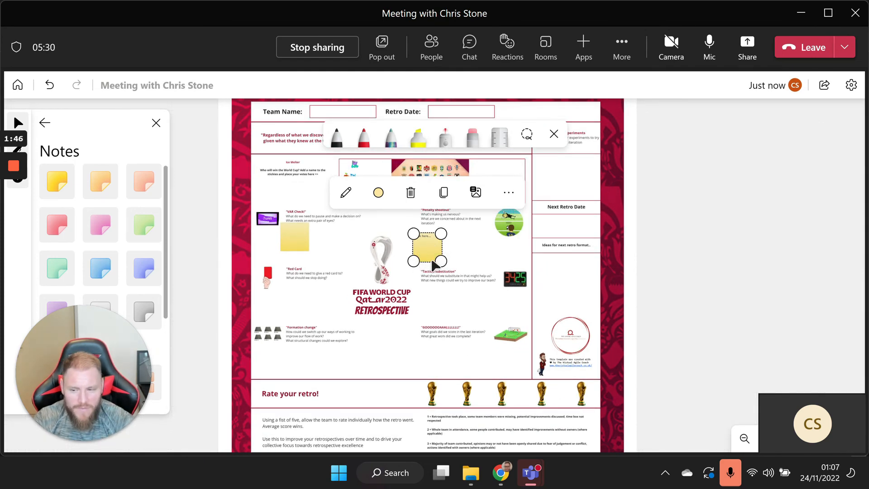